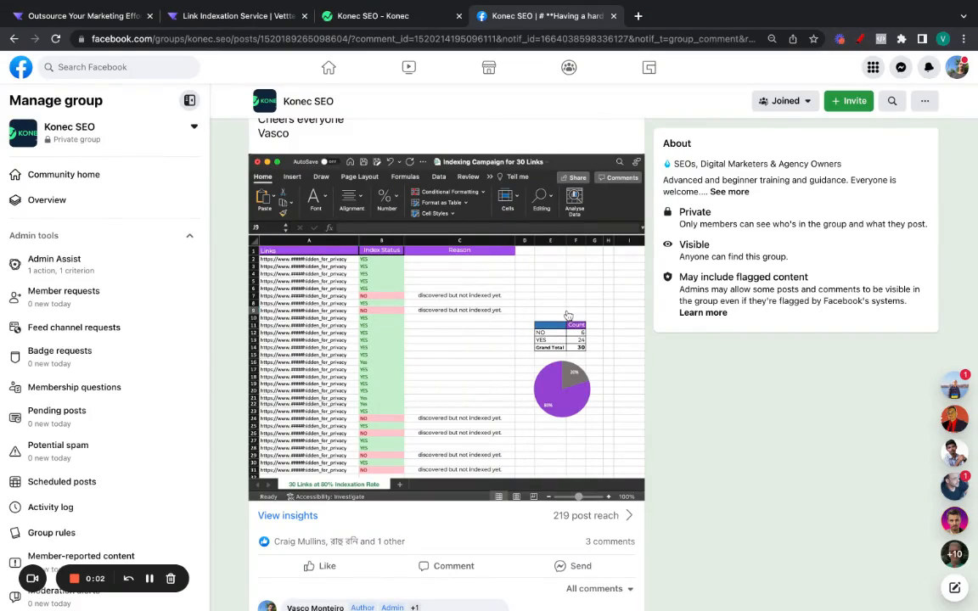
Switch from the Facebook indexing post to the Vettted Essentials services page
{"action": "left_click", "coordinate": [448, 340]}
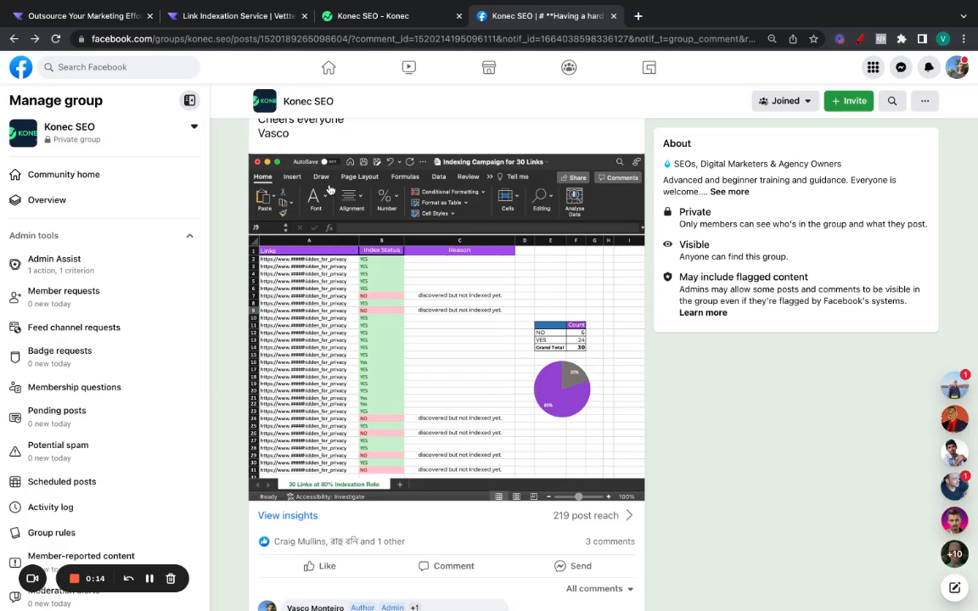
{"action": "scroll", "scroll_direction": "up", "scroll_amount": 3}
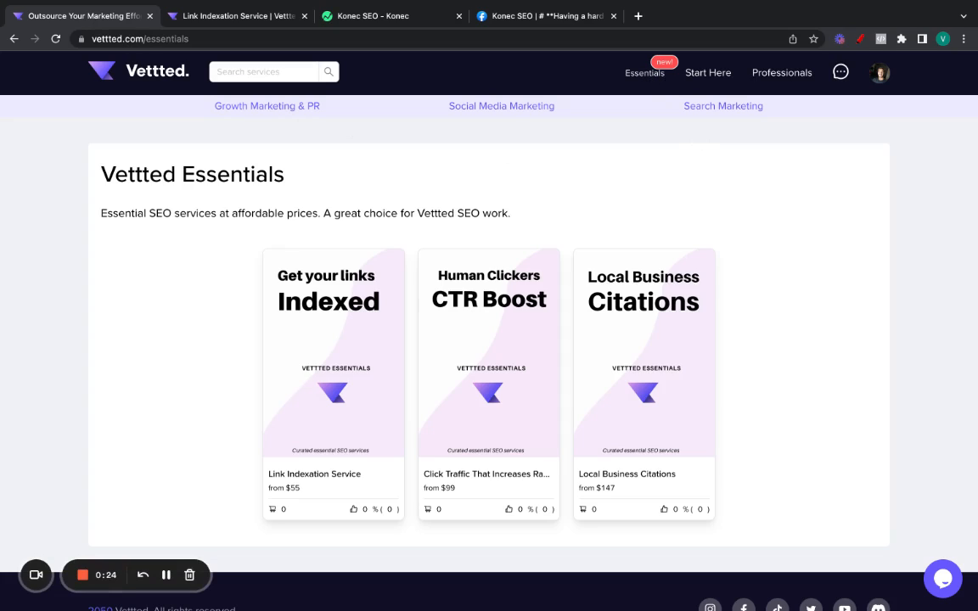
{"action": "mouse_move", "coordinate": [679, 115]}
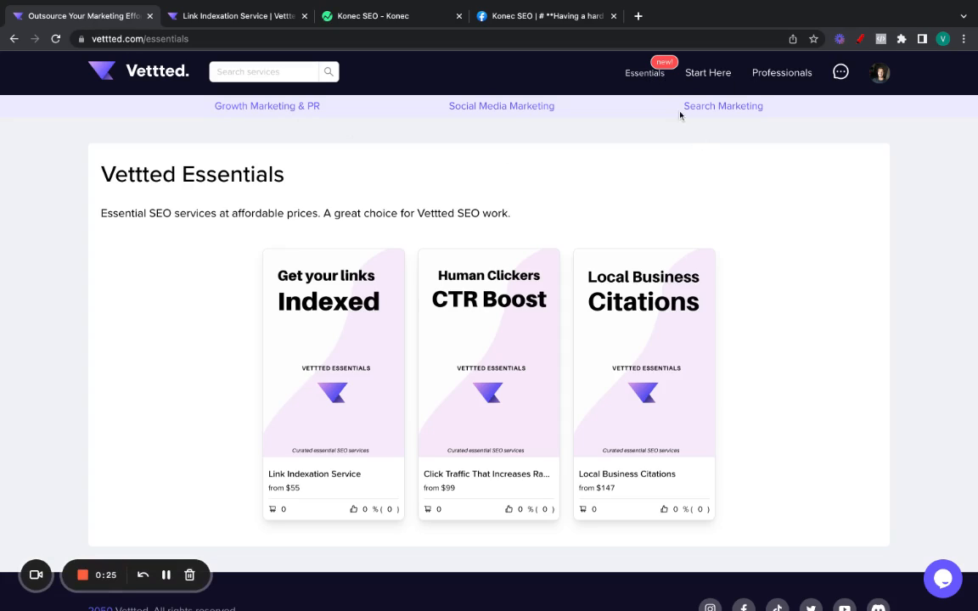
{"action": "mouse_move", "coordinate": [718, 142]}
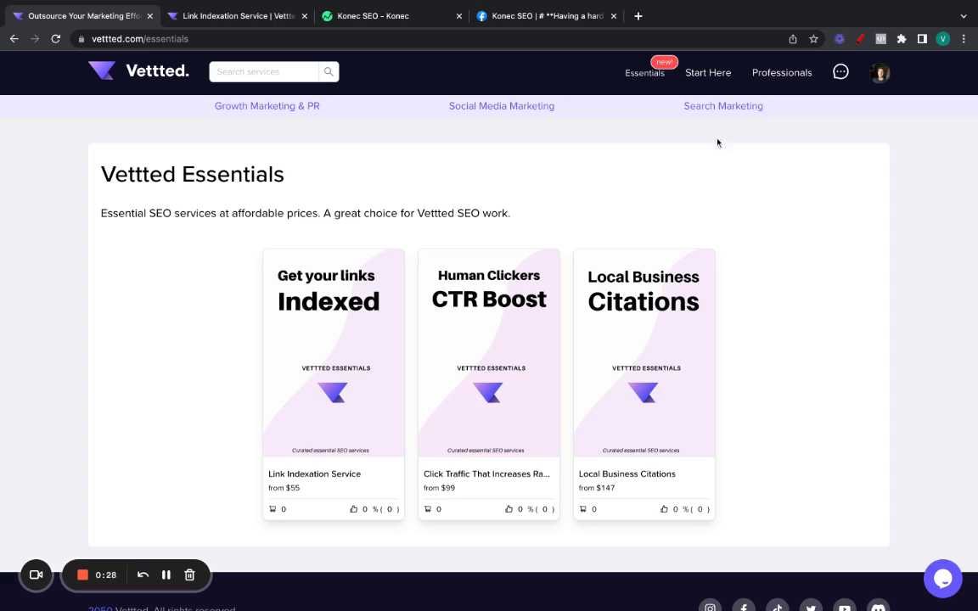
{"action": "mouse_move", "coordinate": [747, 179]}
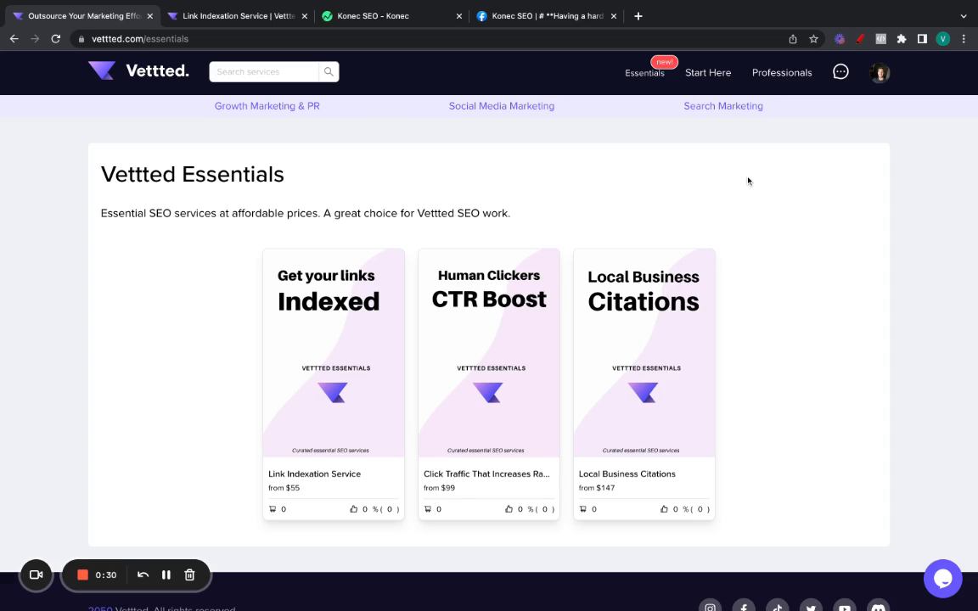
{"action": "mouse_move", "coordinate": [809, 247]}
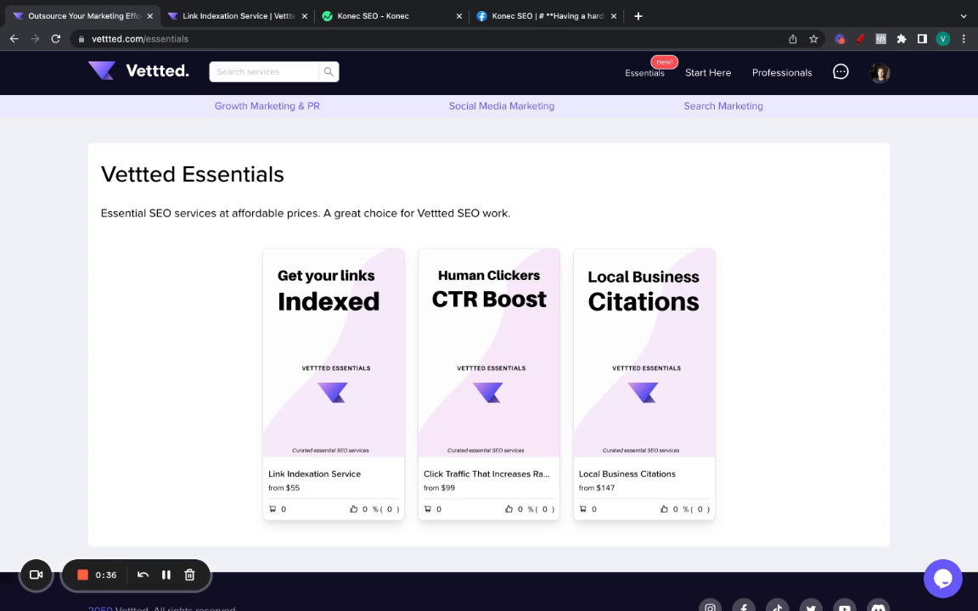
{"action": "mouse_move", "coordinate": [512, 356]}
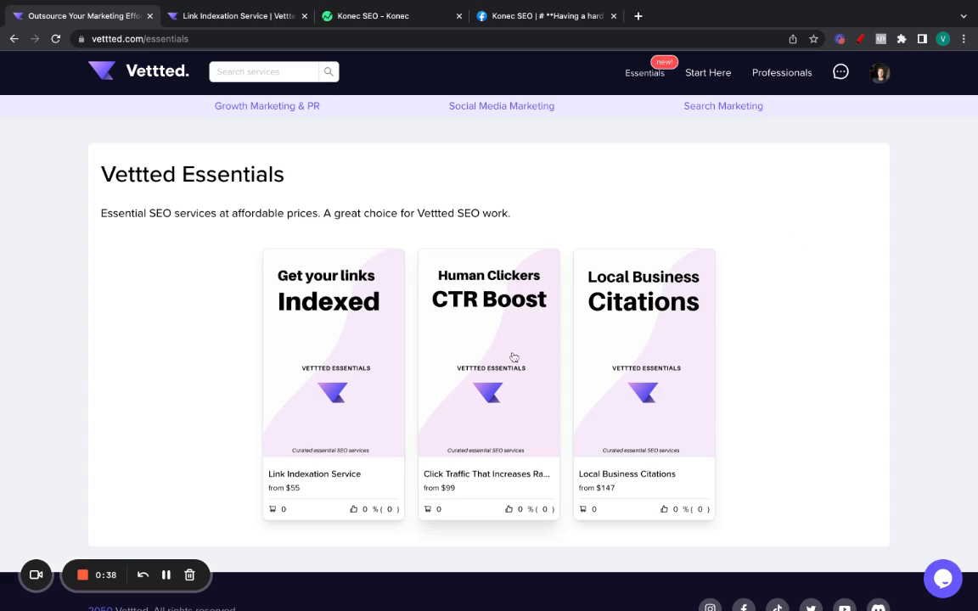
{"action": "mouse_move", "coordinate": [455, 338]}
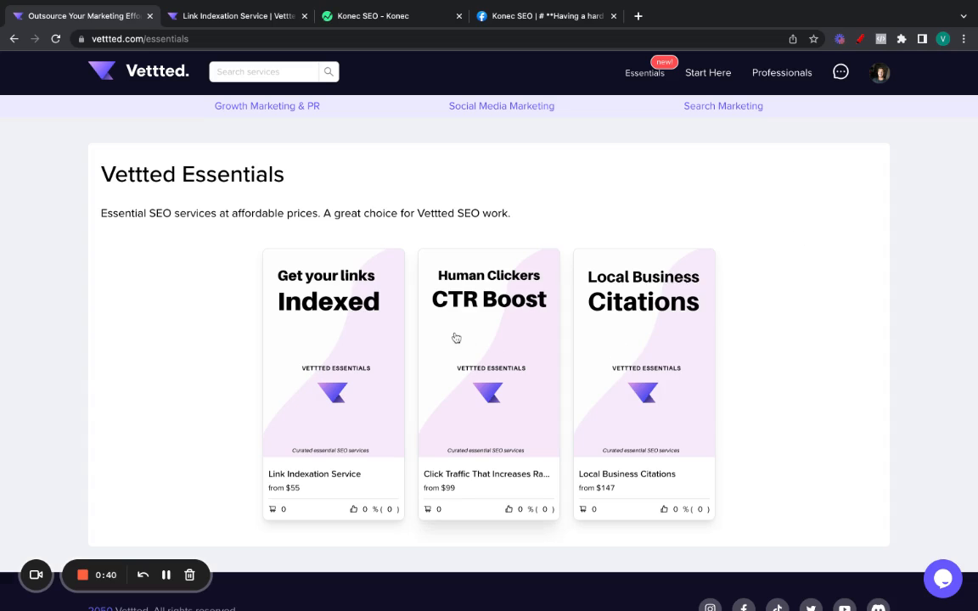
{"action": "mouse_move", "coordinate": [482, 309]}
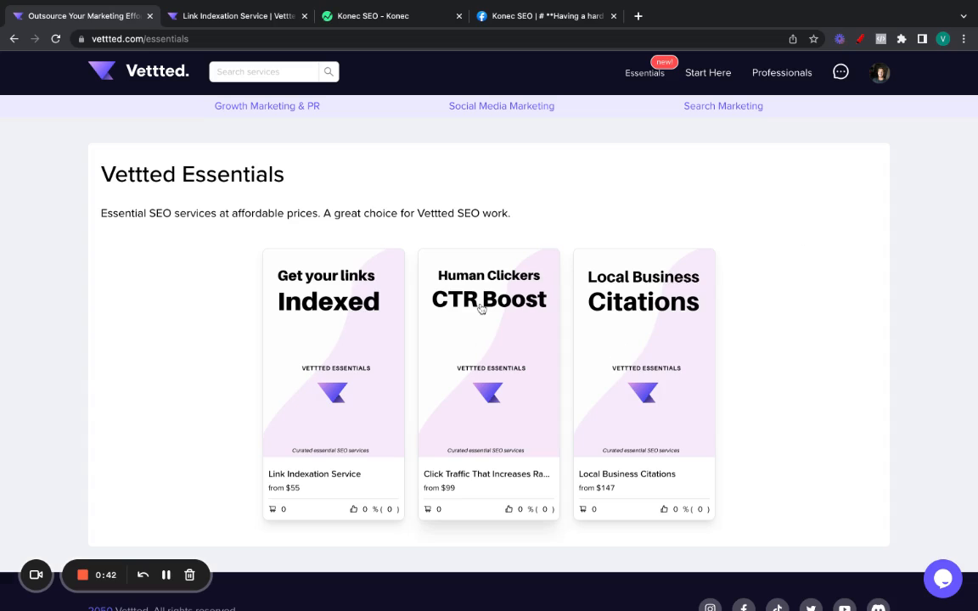
{"action": "mouse_move", "coordinate": [305, 354]}
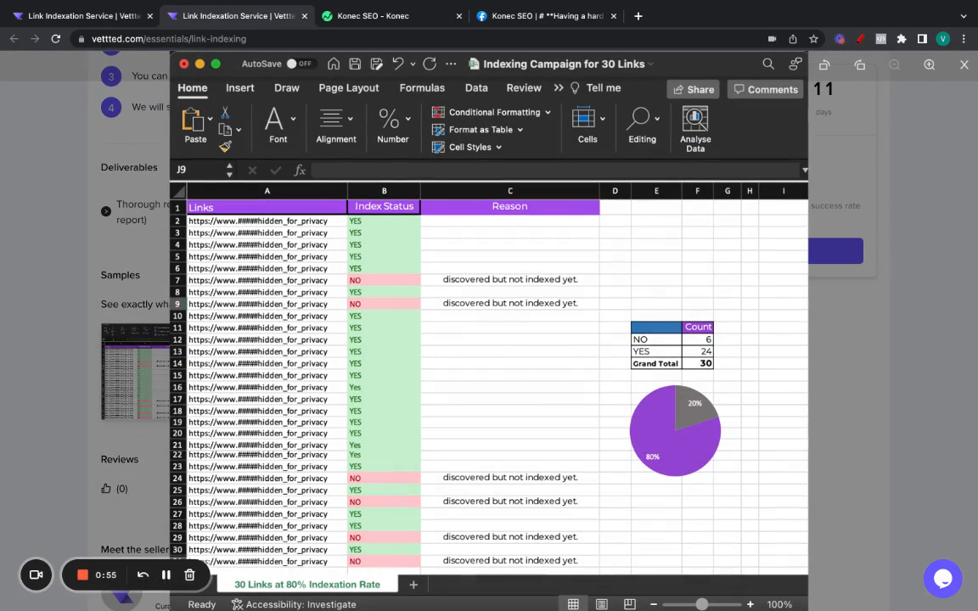
Dismiss the enlarged sample report and highlight the Standard plan's $55 price at the page top
{"action": "left_click", "coordinate": [964, 64]}
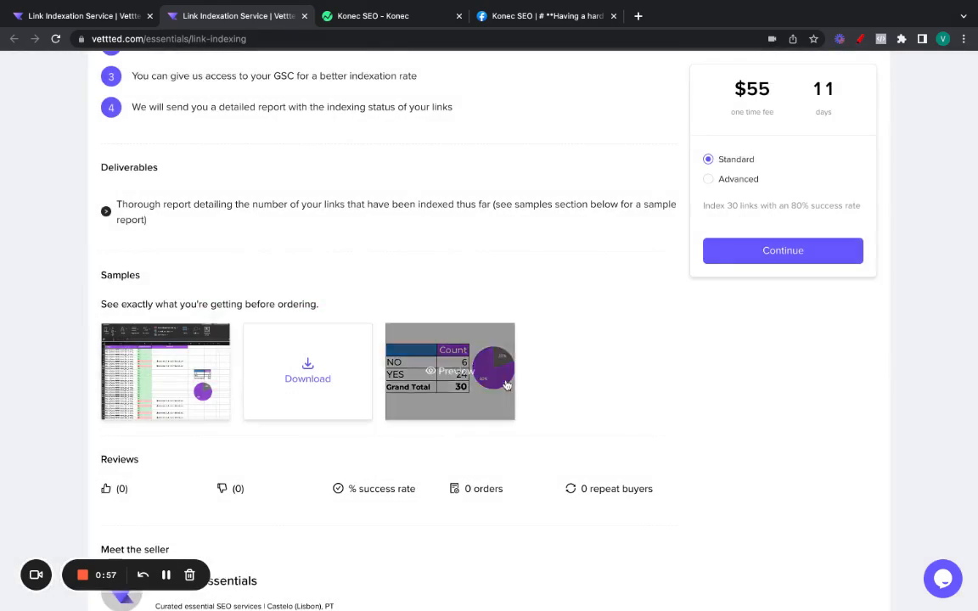
{"action": "mouse_move", "coordinate": [580, 268]}
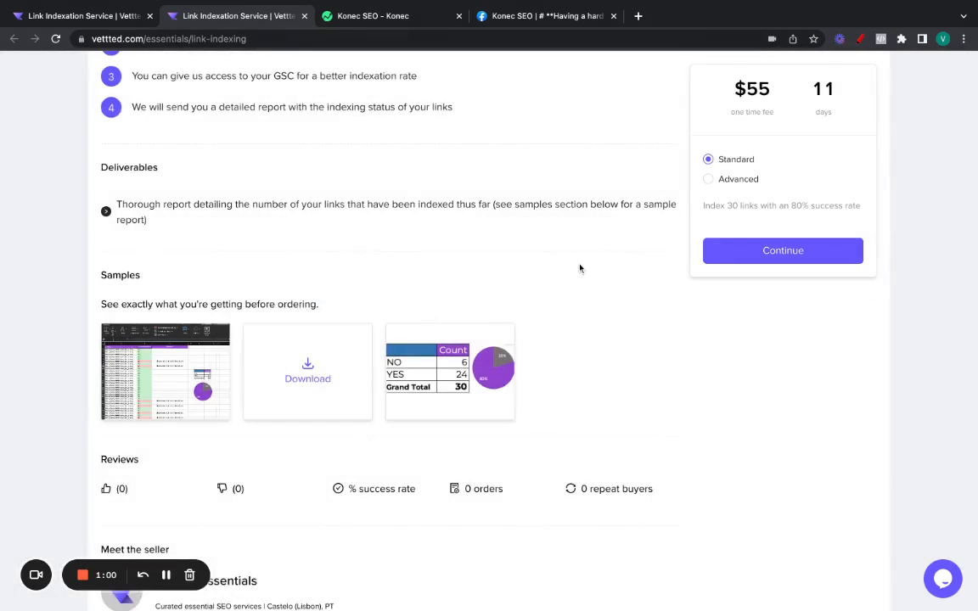
{"action": "scroll", "scroll_direction": "up", "scroll_amount": 3}
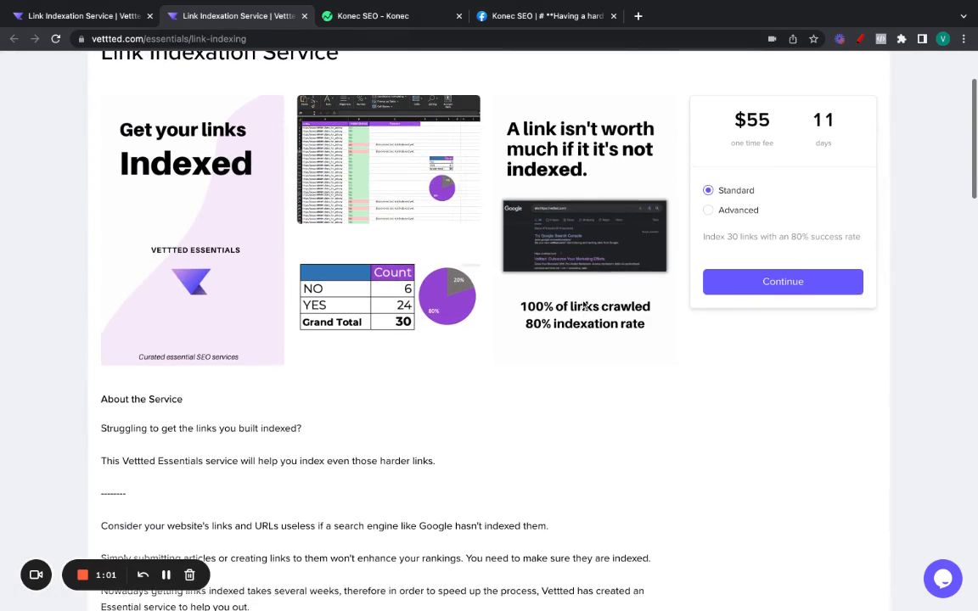
{"action": "scroll", "scroll_direction": "up", "scroll_amount": 3}
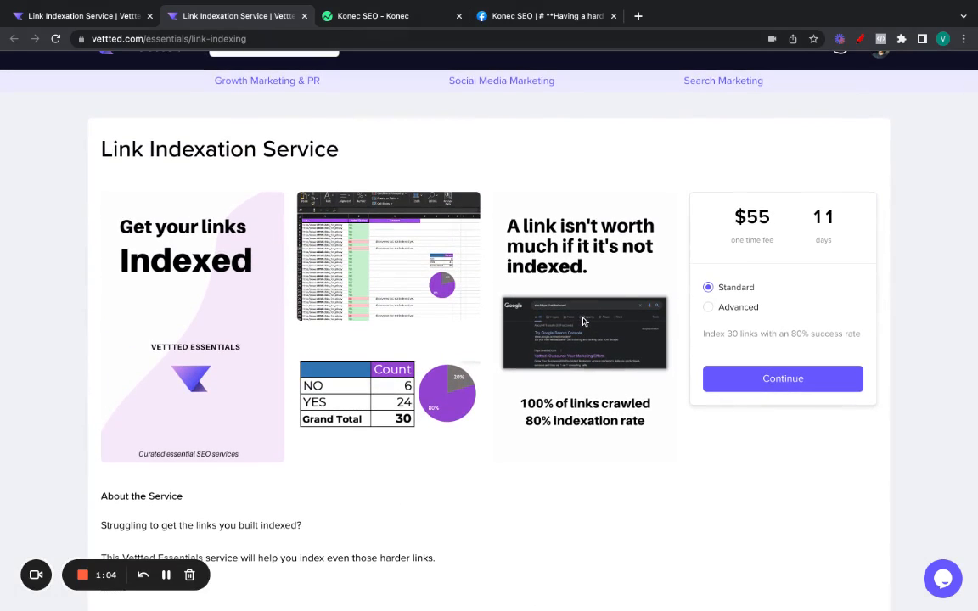
{"action": "mouse_move", "coordinate": [594, 226]}
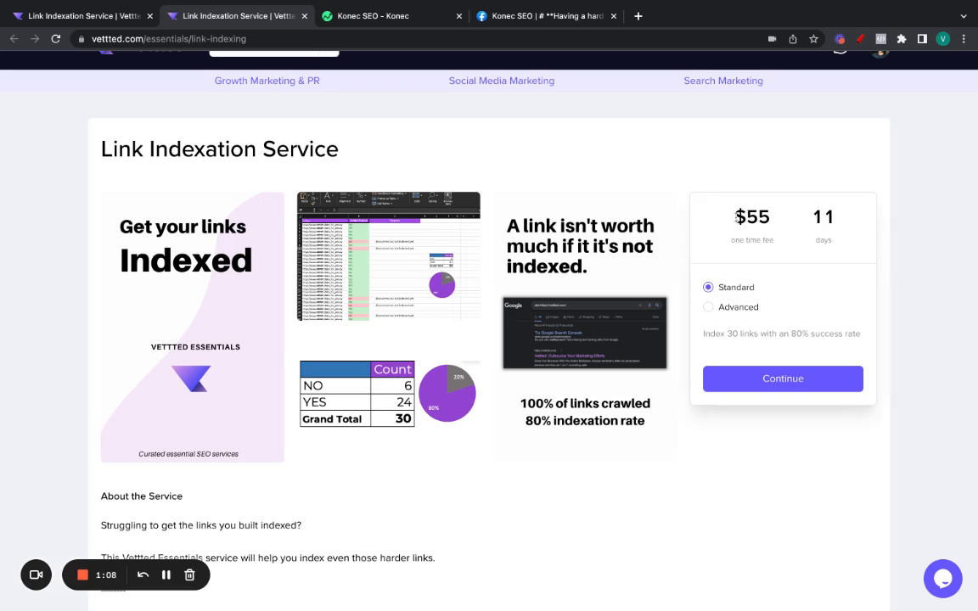
{"action": "double_click", "coordinate": [751, 217]}
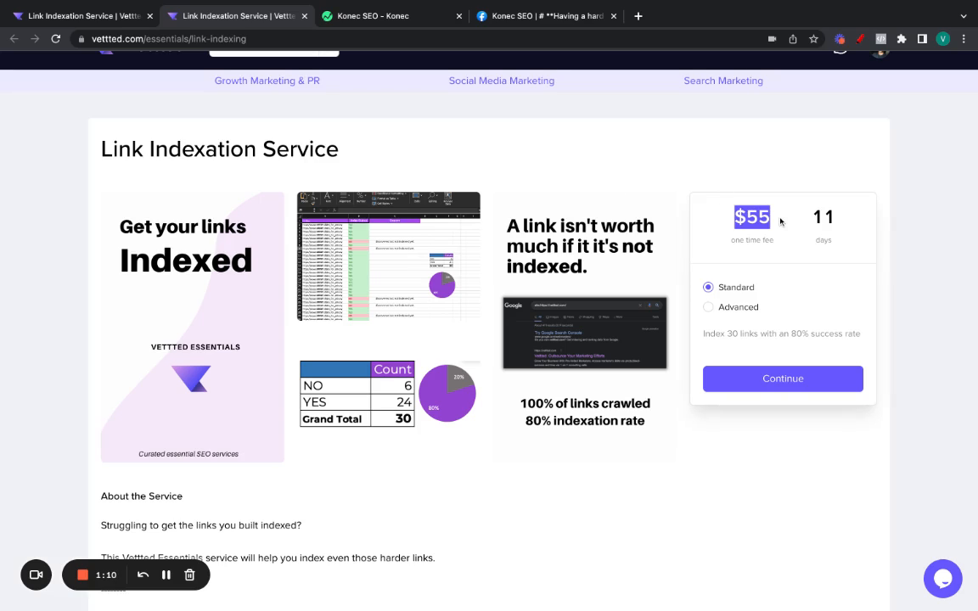
{"action": "mouse_move", "coordinate": [655, 187]}
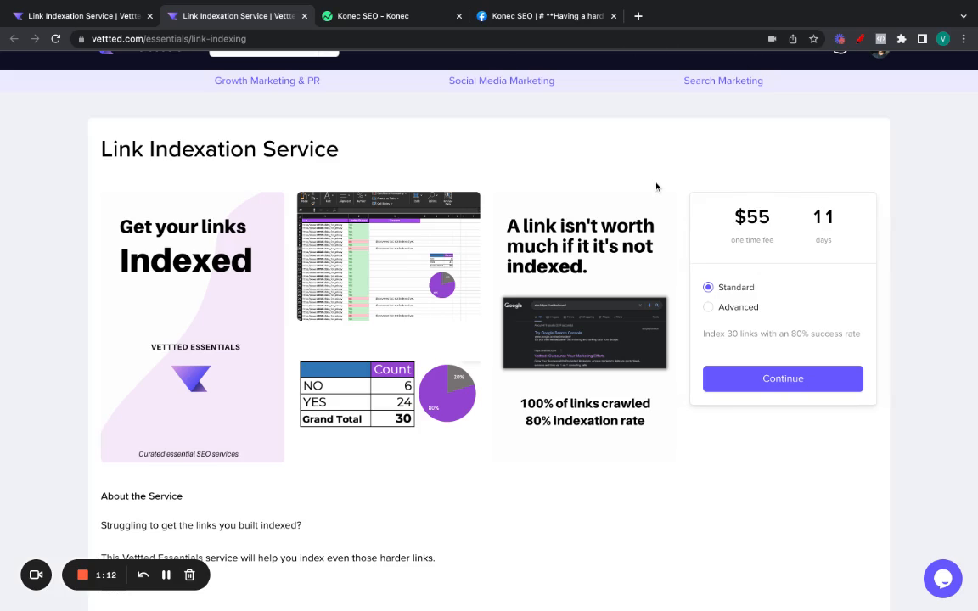
{"action": "scroll", "scroll_direction": "up", "scroll_amount": 3}
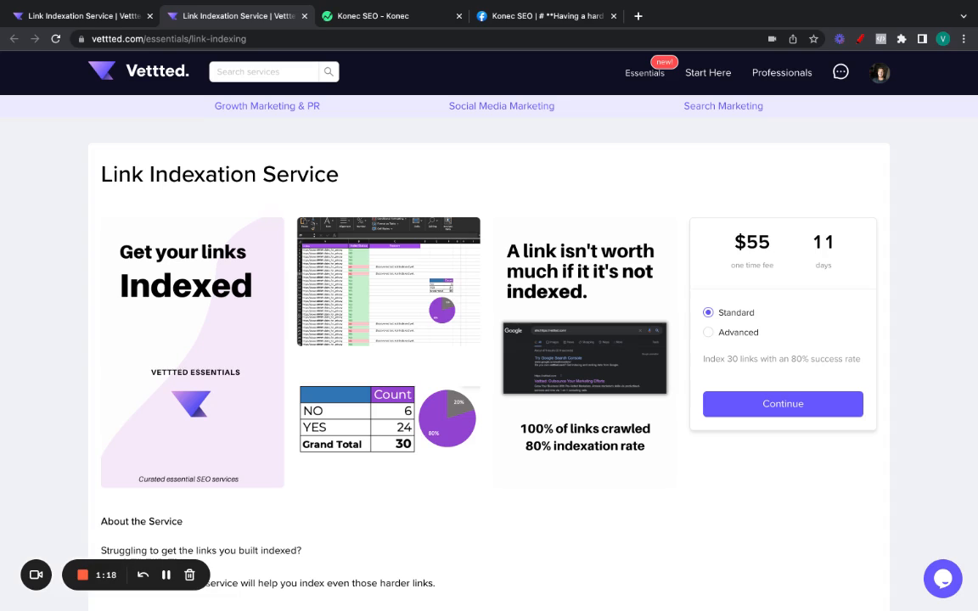
{"action": "left_click", "coordinate": [543, 15]}
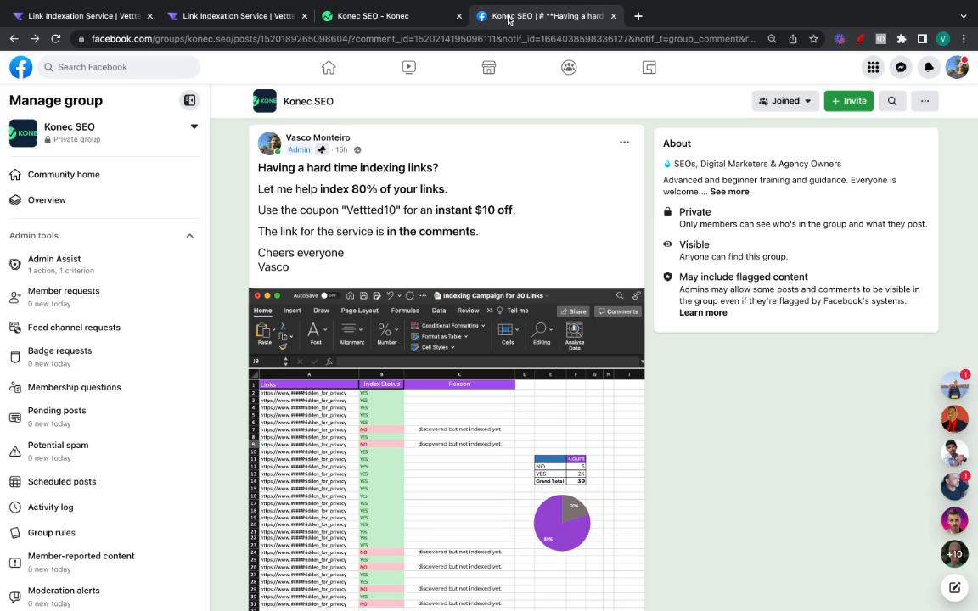
{"action": "scroll", "scroll_direction": "down", "scroll_amount": 3}
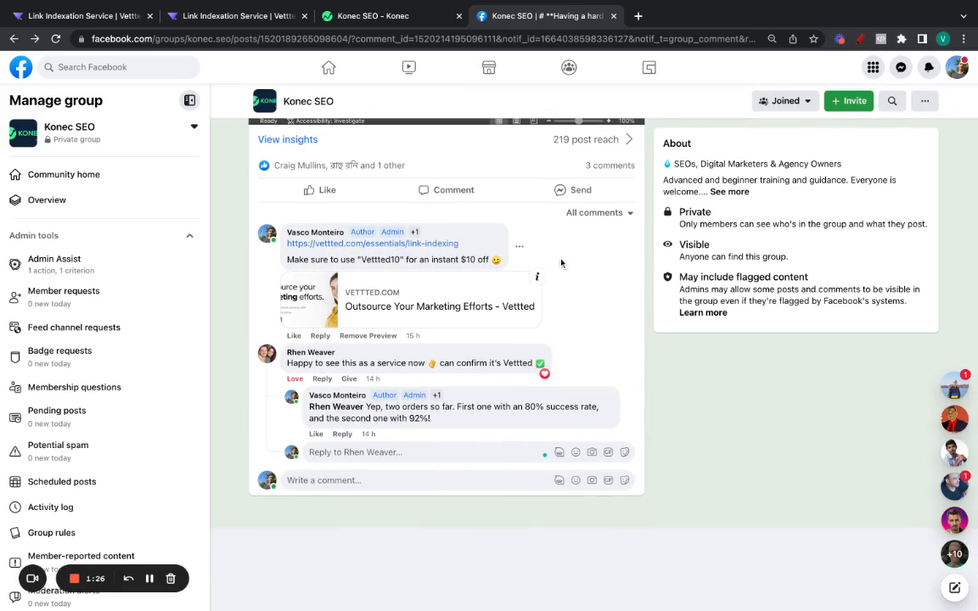
{"action": "mouse_move", "coordinate": [311, 352]}
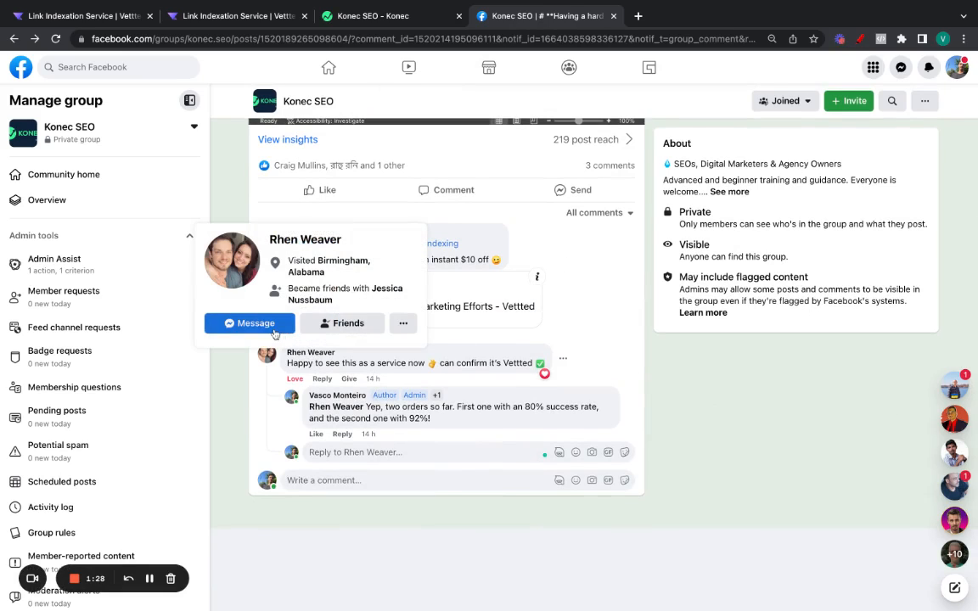
{"action": "left_click", "coordinate": [249, 323]}
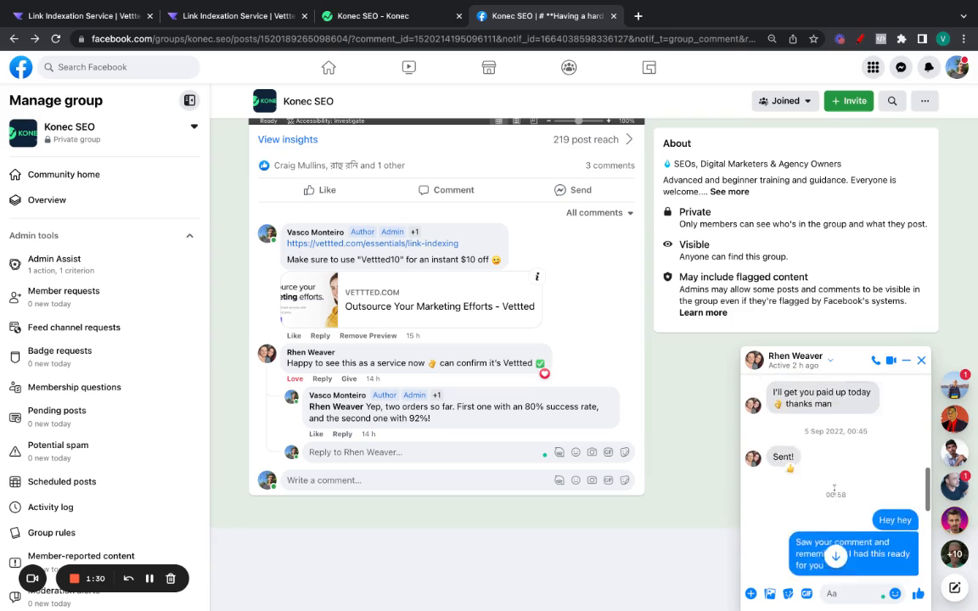
{"action": "scroll", "scroll_direction": "down", "scroll_amount": 3}
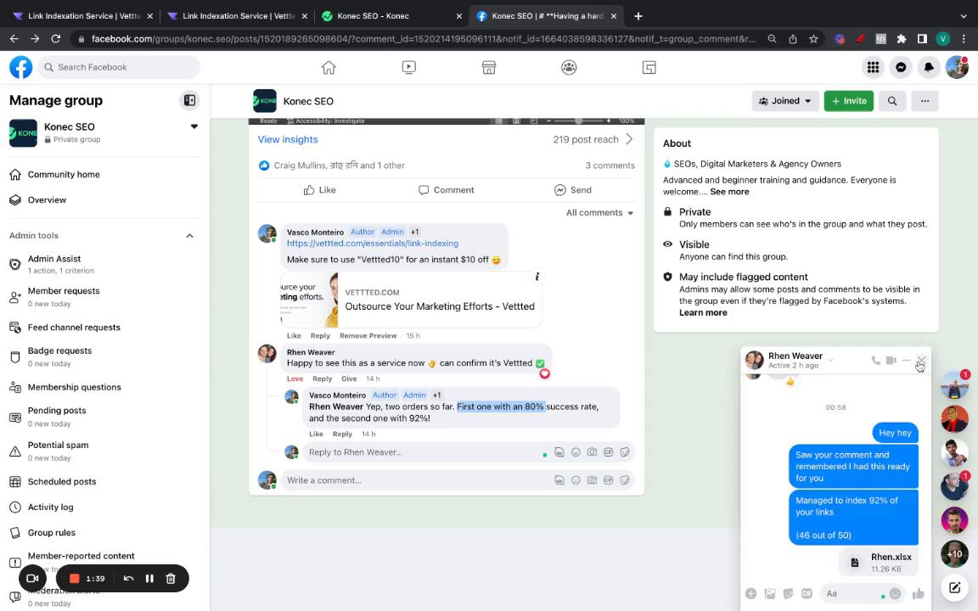
{"action": "left_click", "coordinate": [920, 360]}
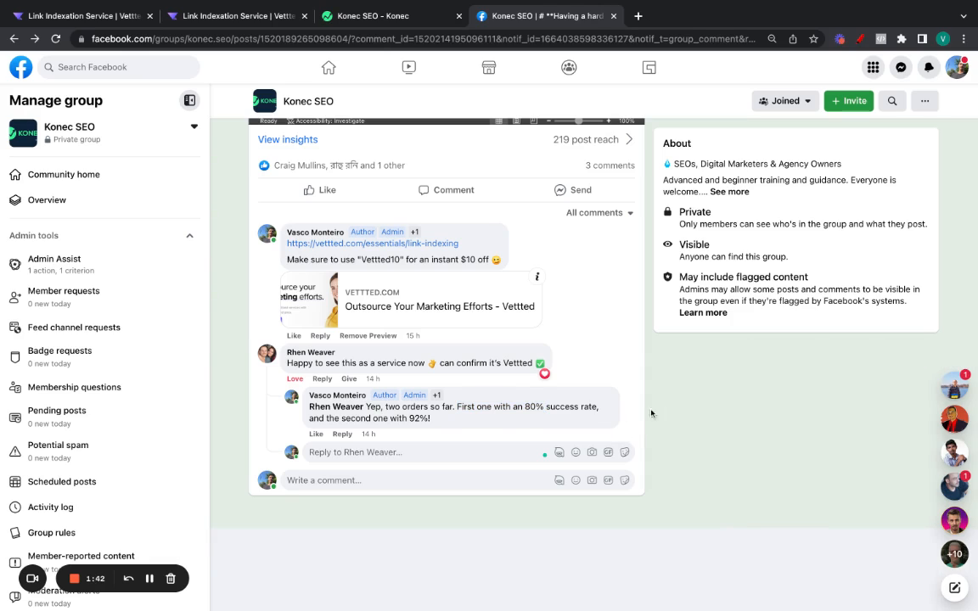
{"action": "mouse_move", "coordinate": [494, 417]}
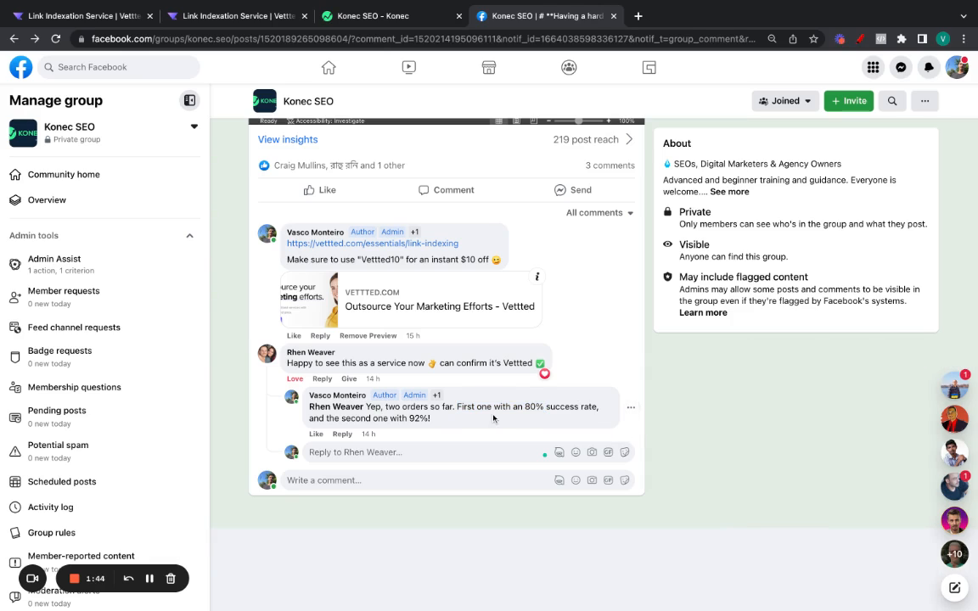
{"action": "left_click", "coordinate": [236, 15]}
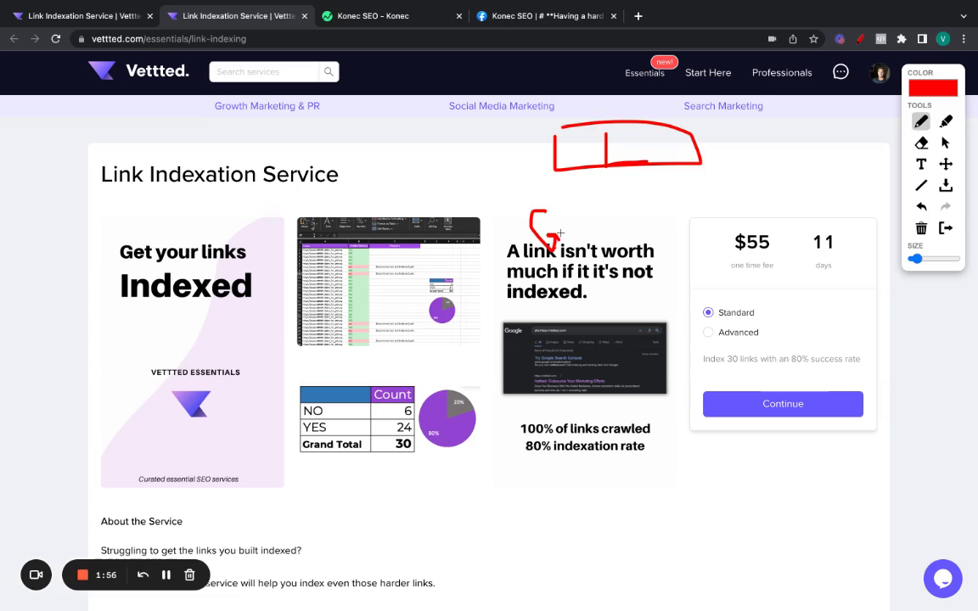
{"action": "left_click_drag", "start_coordinate": [550, 231], "coordinate": [585, 240]}
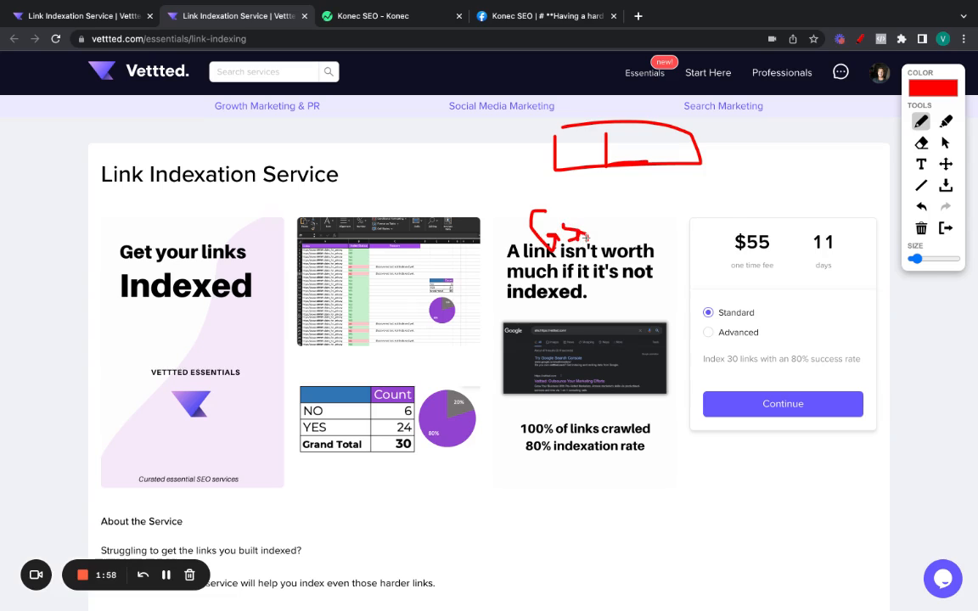
{"action": "left_click_drag", "start_coordinate": [575, 212], "coordinate": [581, 170]}
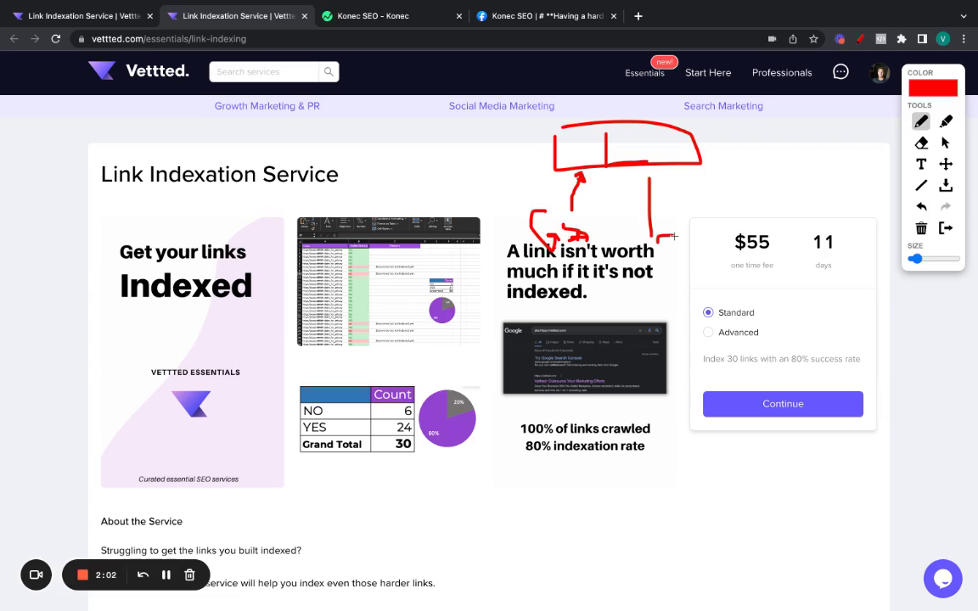
{"action": "left_click_drag", "start_coordinate": [671, 238], "coordinate": [764, 179]}
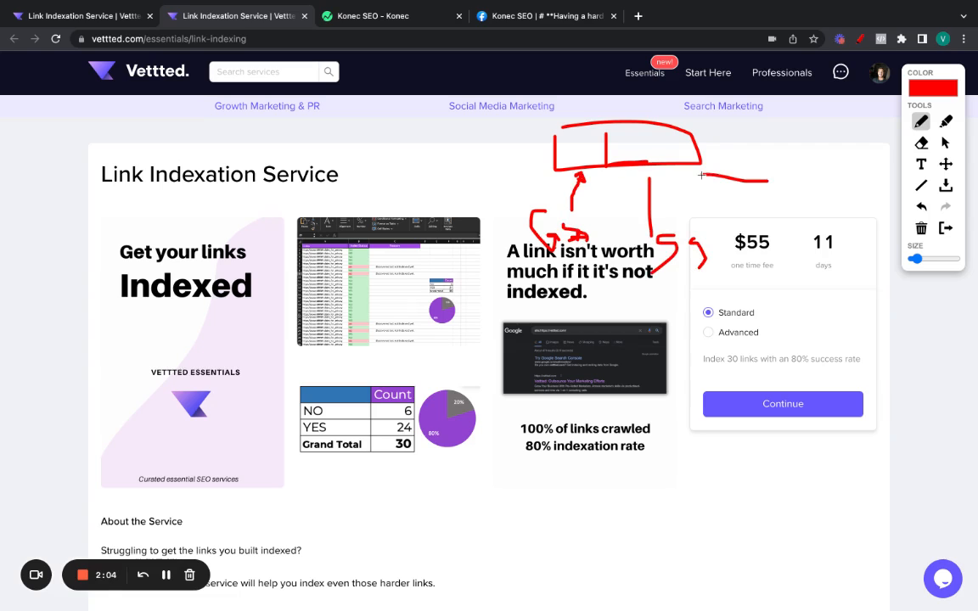
{"action": "left_click_drag", "start_coordinate": [701, 175], "coordinate": [784, 185]}
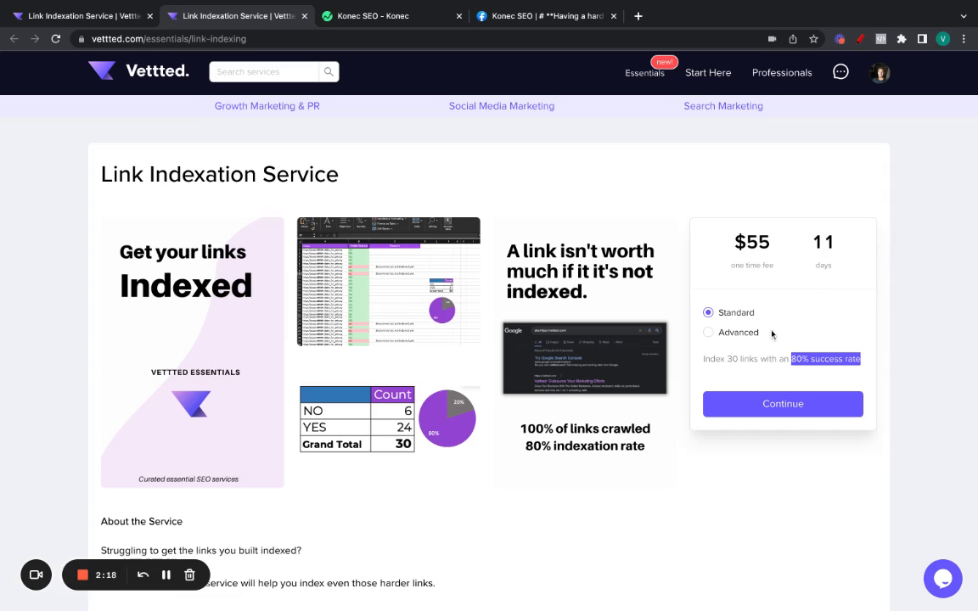
{"action": "left_click", "coordinate": [708, 331]}
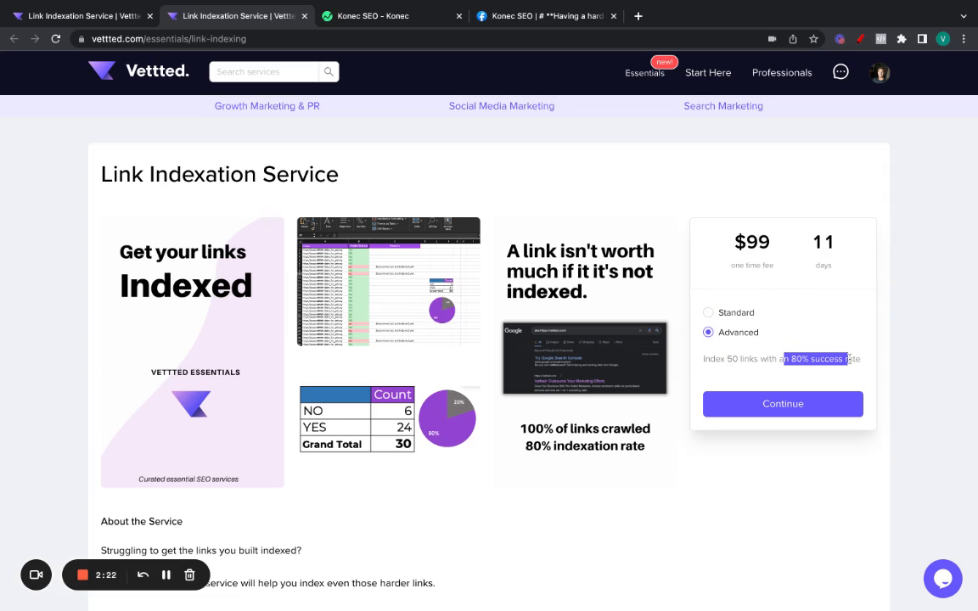
{"action": "mouse_move", "coordinate": [883, 346]}
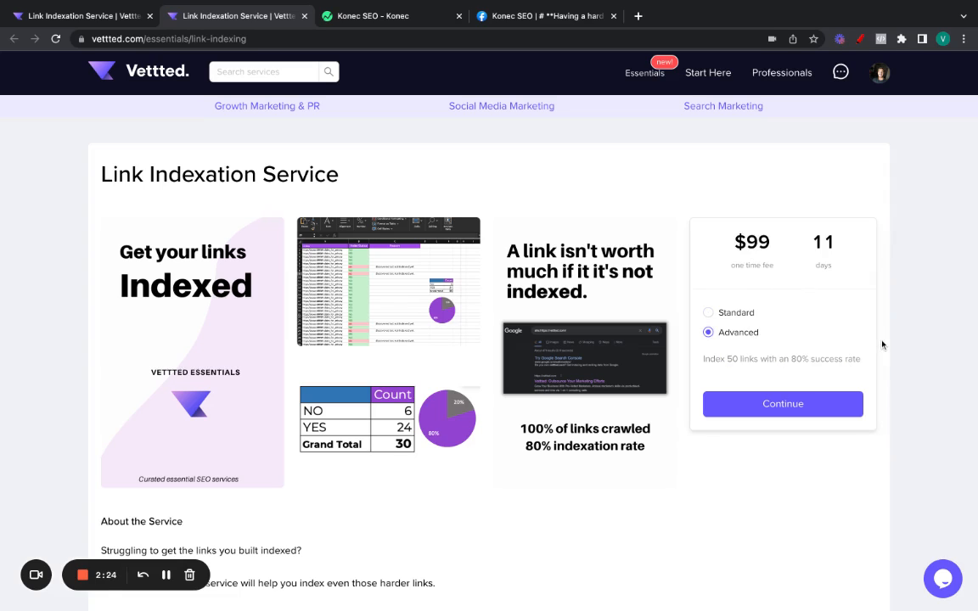
{"action": "left_click", "coordinate": [708, 312]}
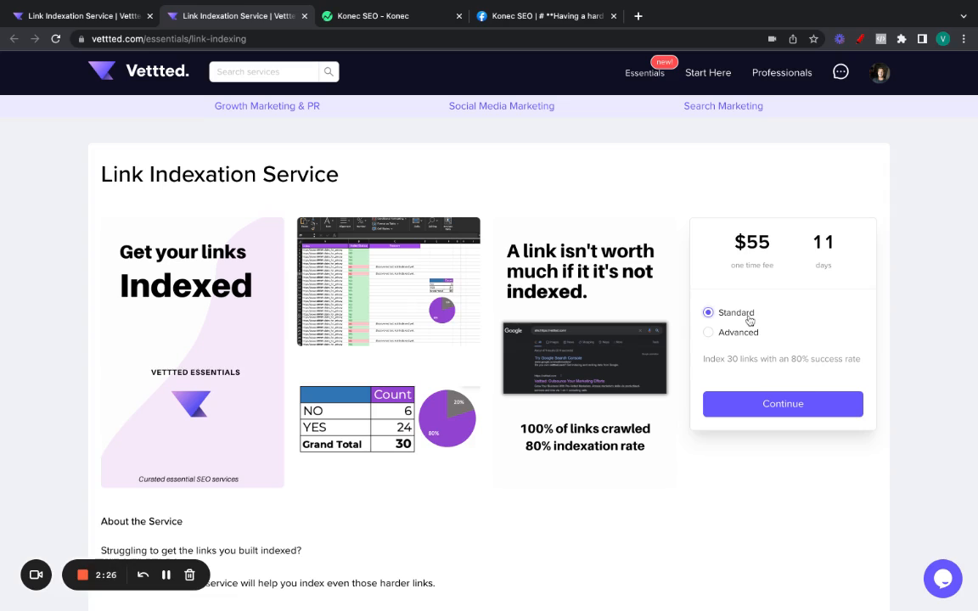
{"action": "mouse_move", "coordinate": [591, 295]}
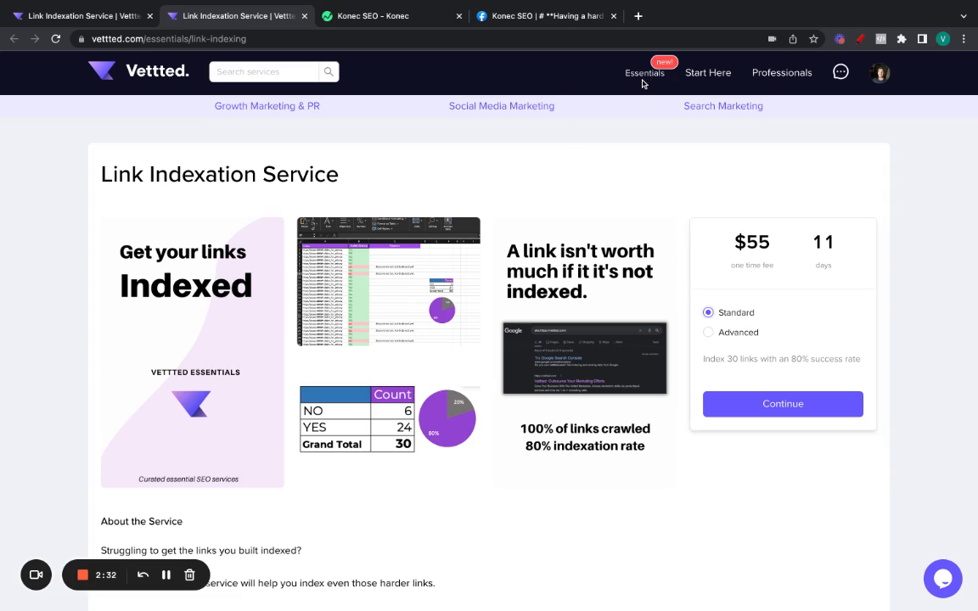
{"action": "mouse_move", "coordinate": [570, 175]}
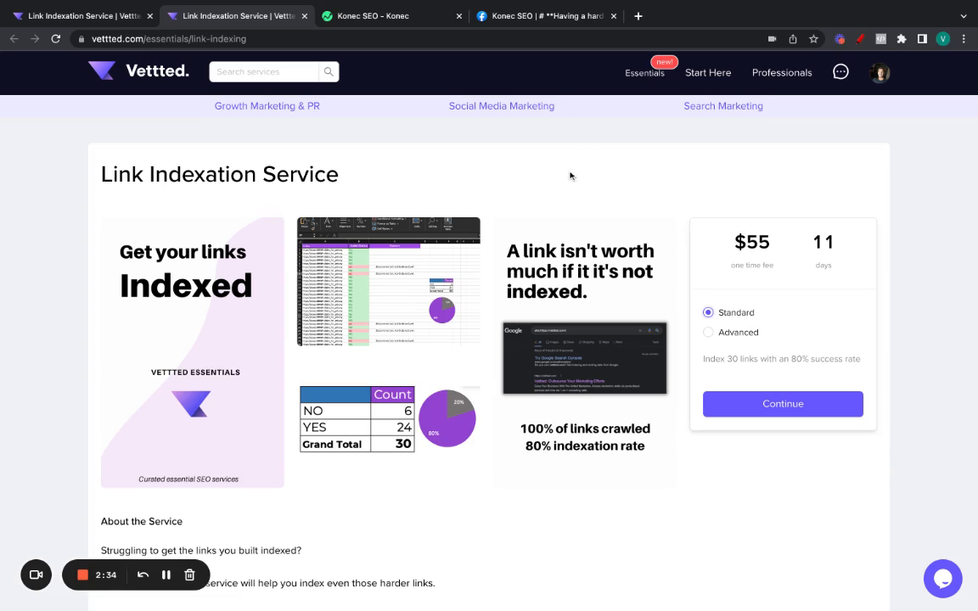
{"action": "mouse_move", "coordinate": [414, 173]}
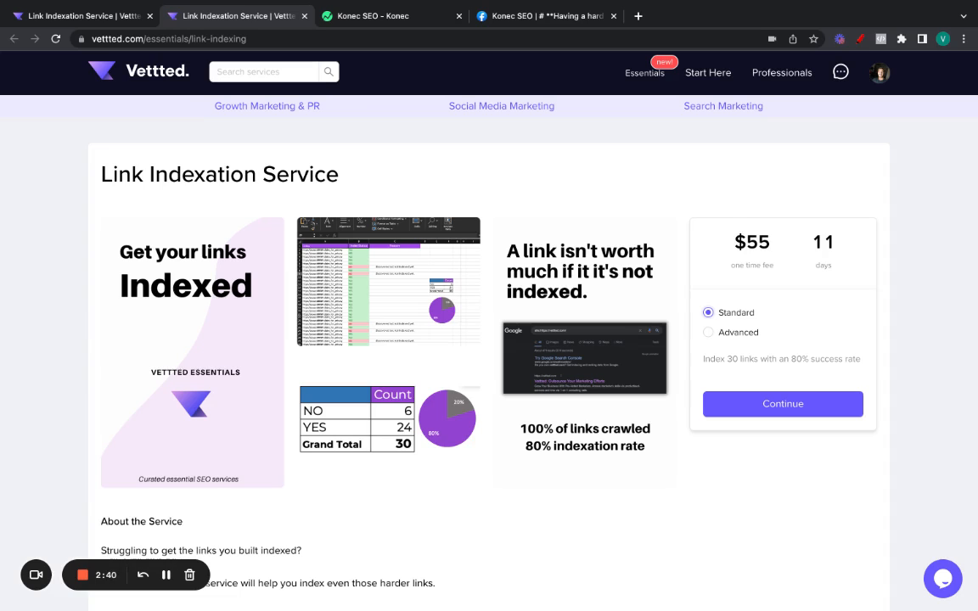
{"action": "scroll", "scroll_direction": "down", "scroll_amount": 3}
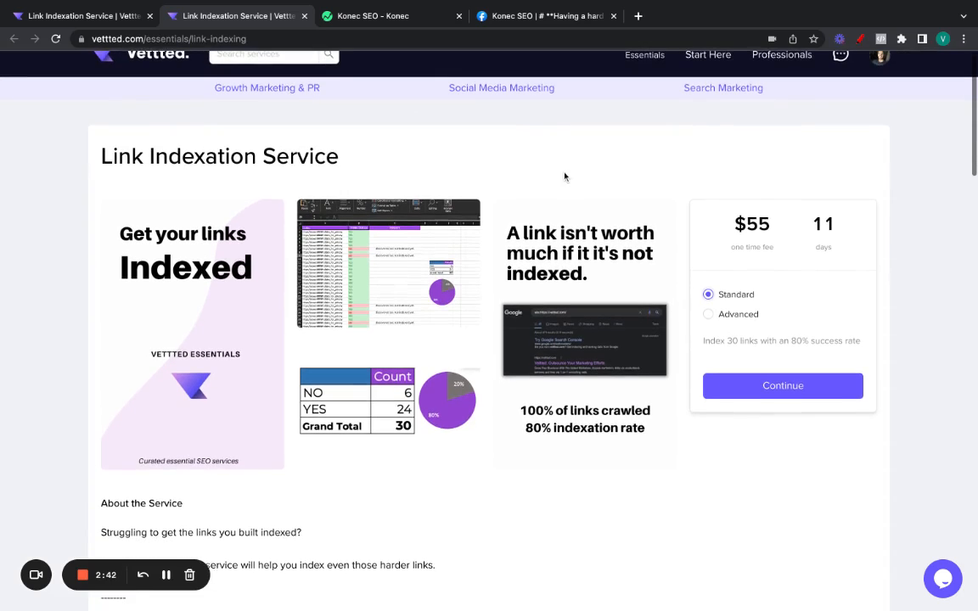
{"action": "scroll", "scroll_direction": "down", "scroll_amount": 3}
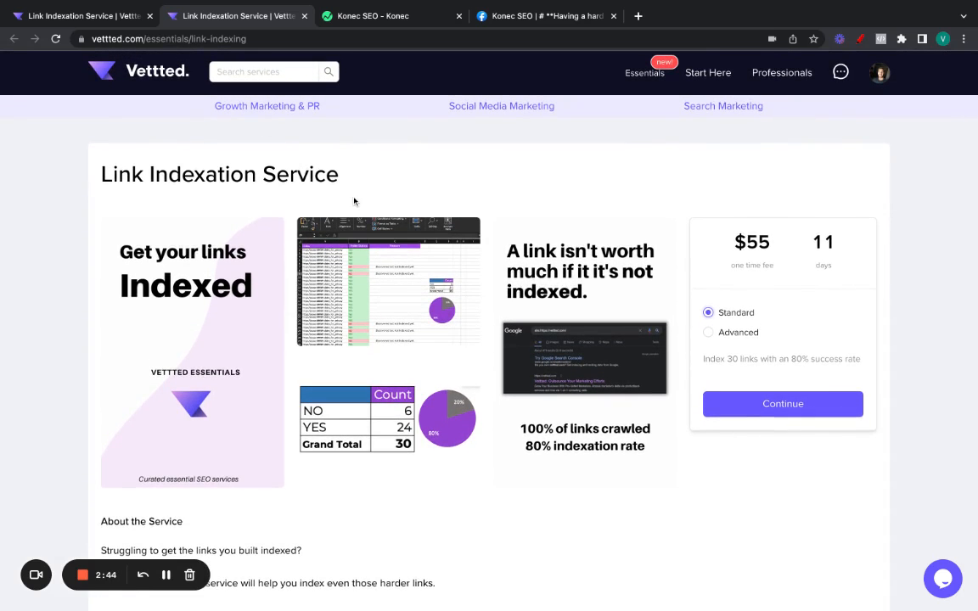
{"action": "scroll", "scroll_direction": "down", "scroll_amount": 3}
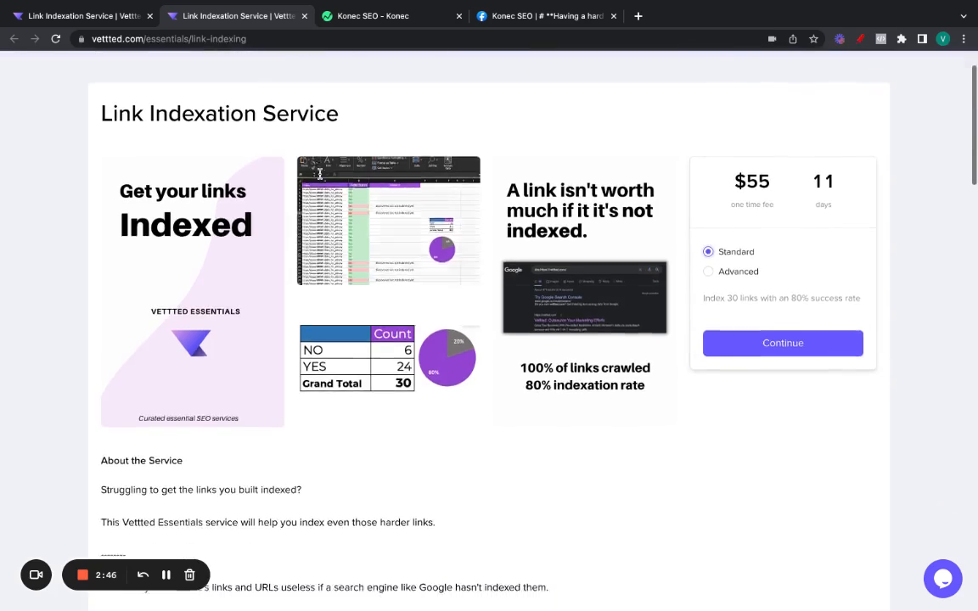
{"action": "scroll", "scroll_direction": "up", "scroll_amount": 3}
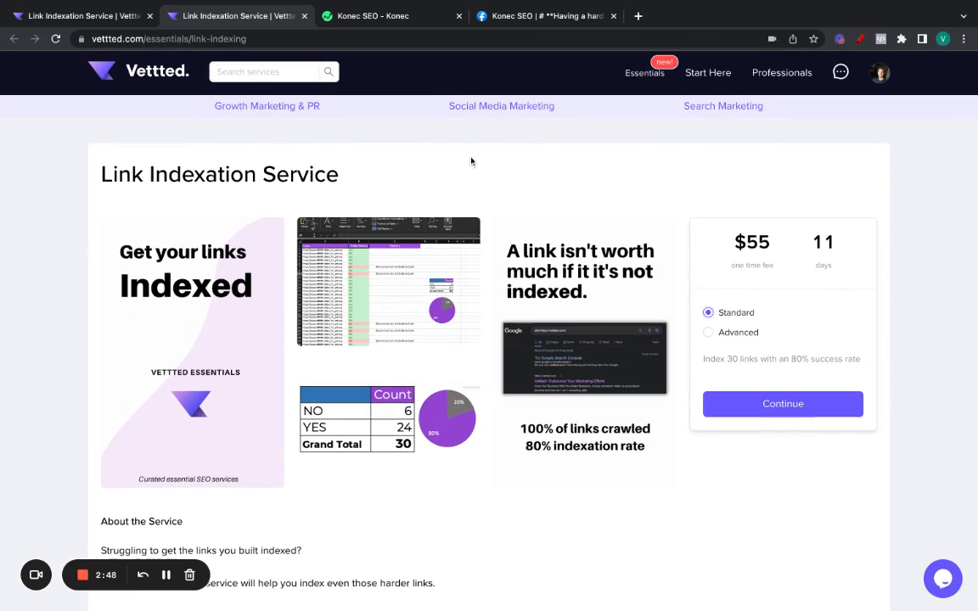